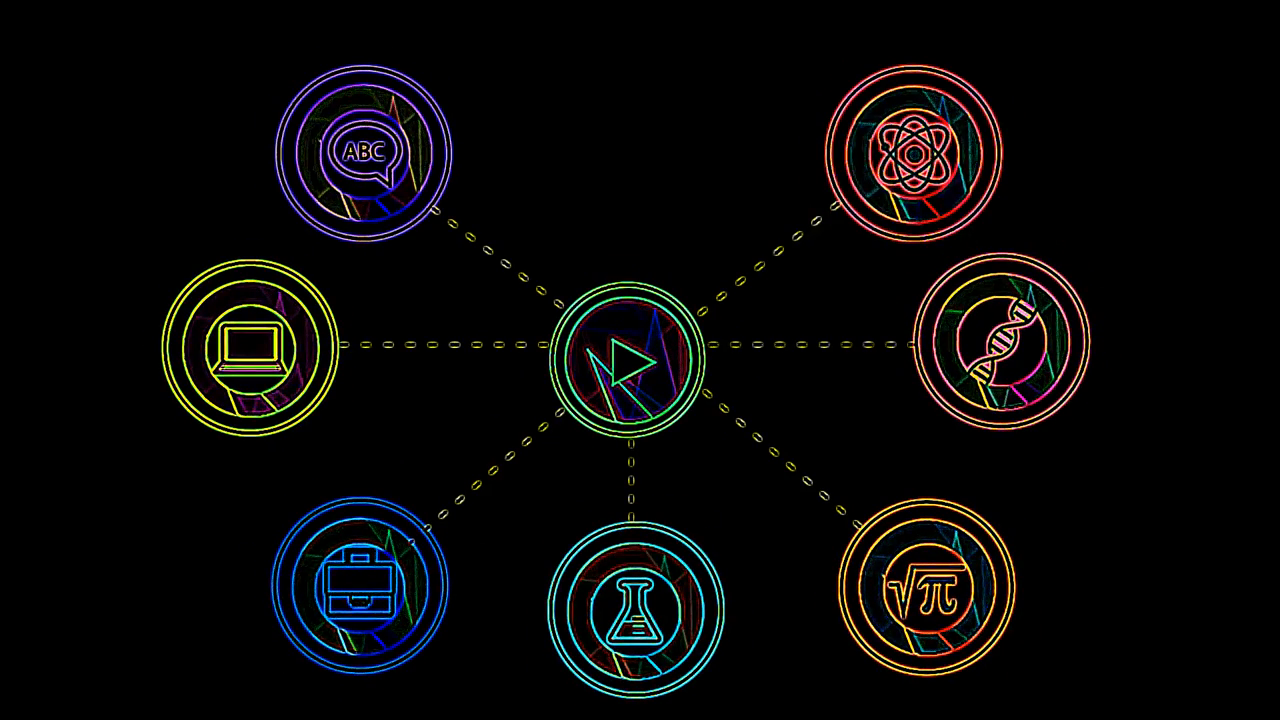
left_click(1000, 340)
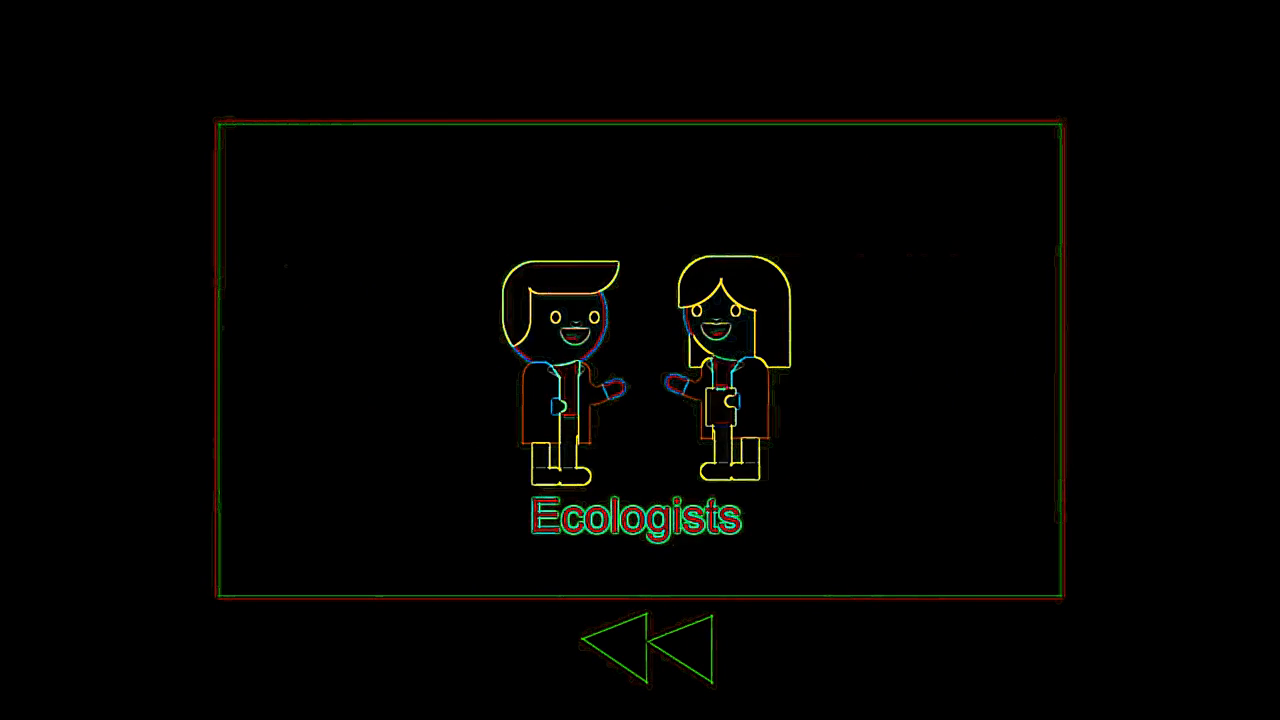
left_click(648, 662)
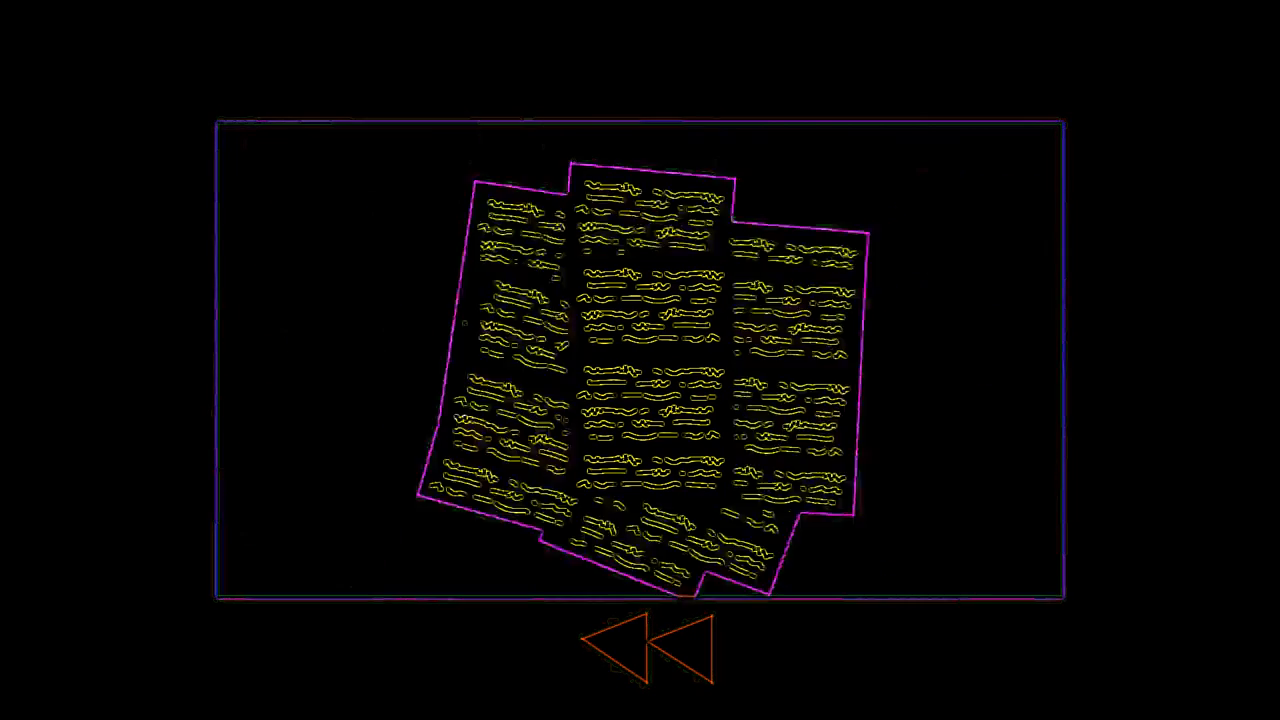
left_click(642, 644)
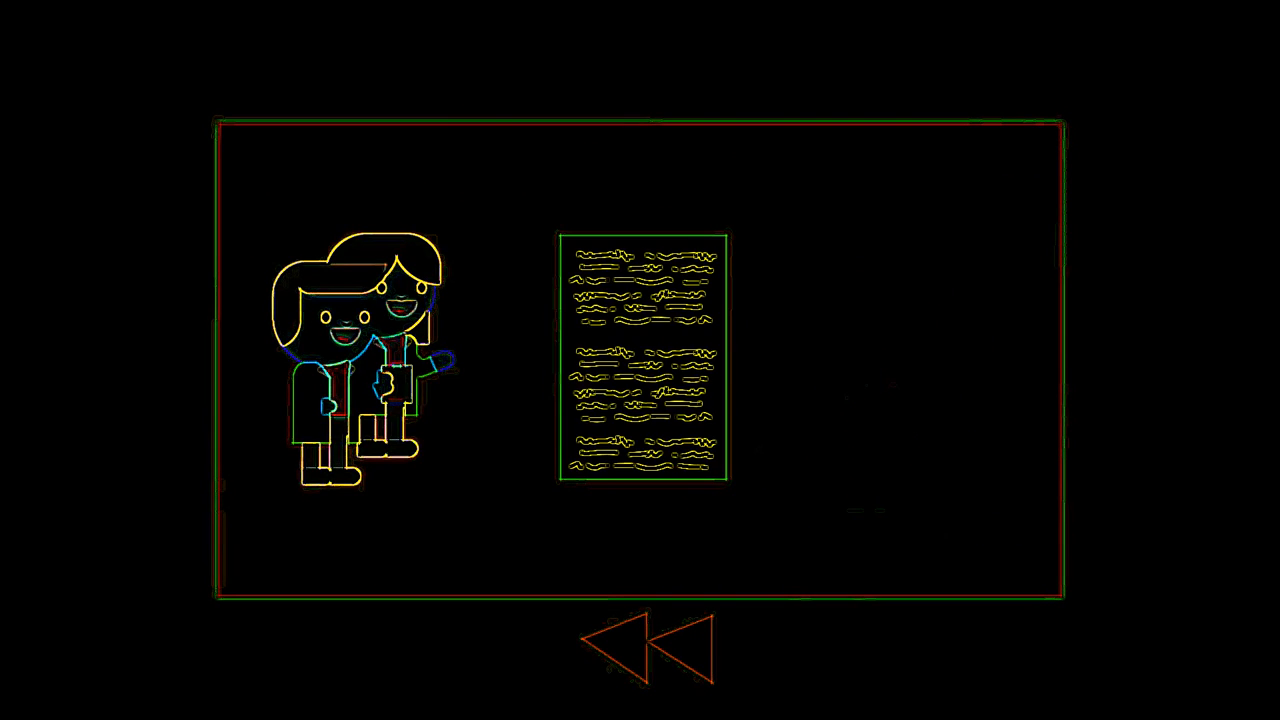